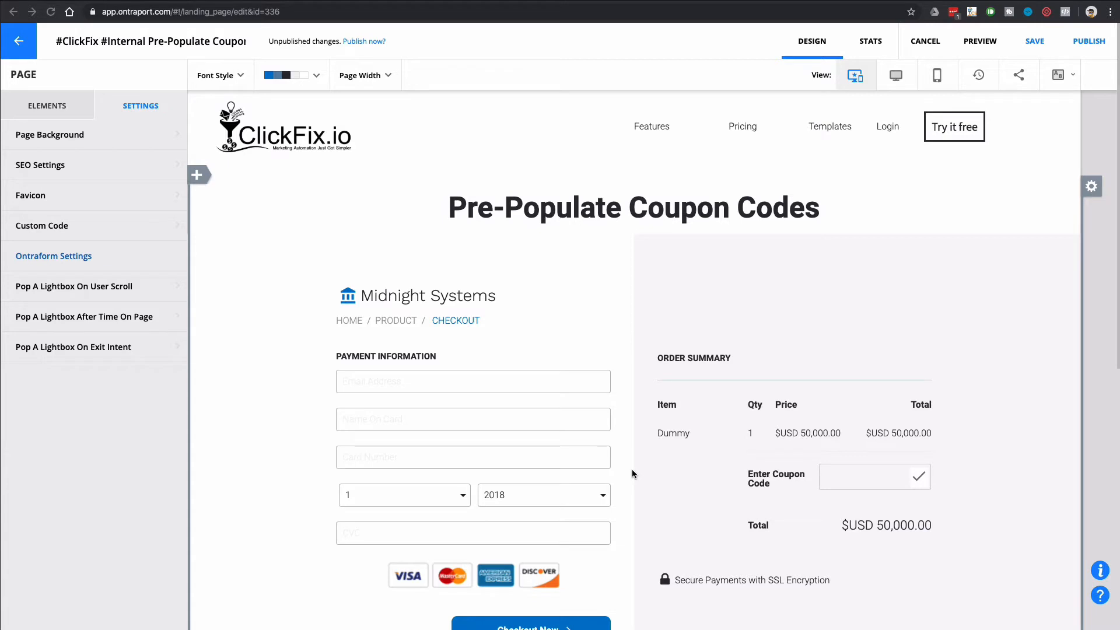
pyautogui.moveTo(432, 274)
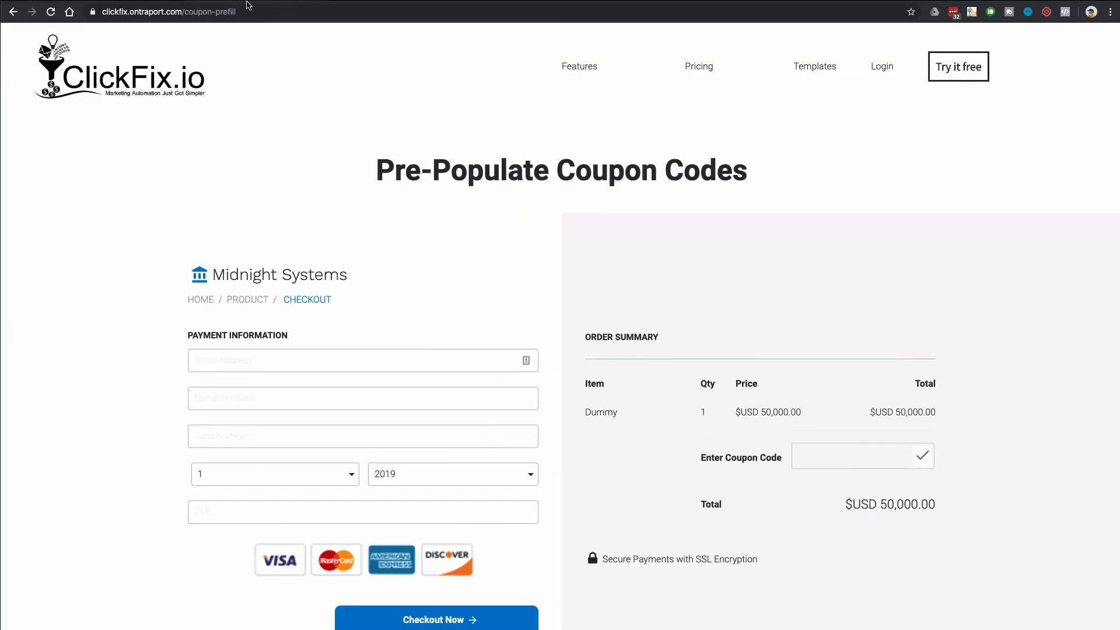
pyautogui.moveTo(392, 308)
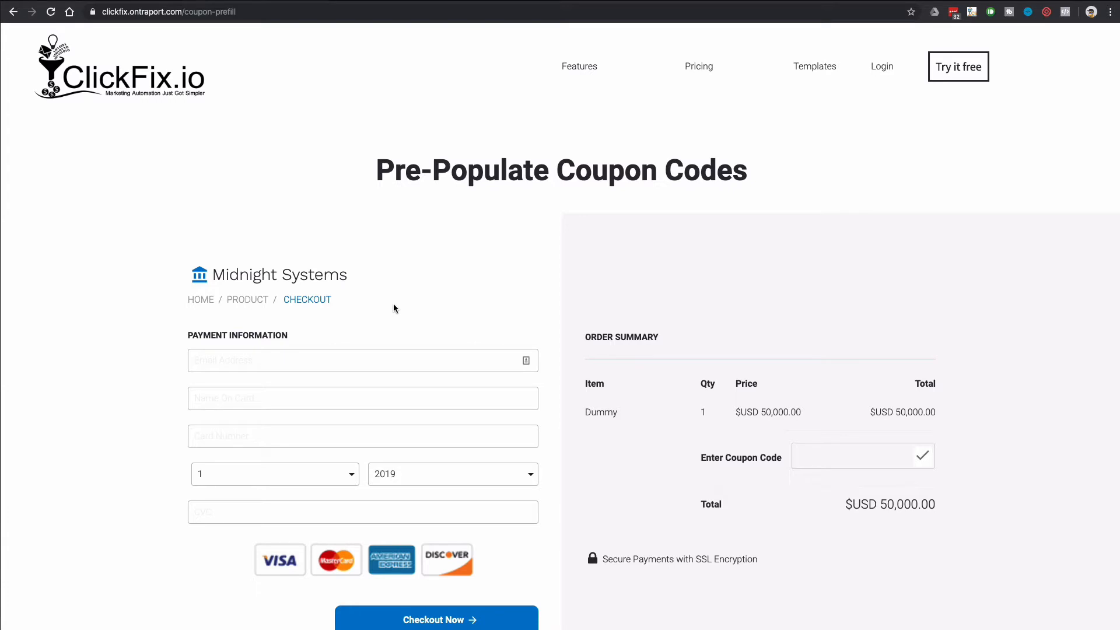
pyautogui.moveTo(606, 349)
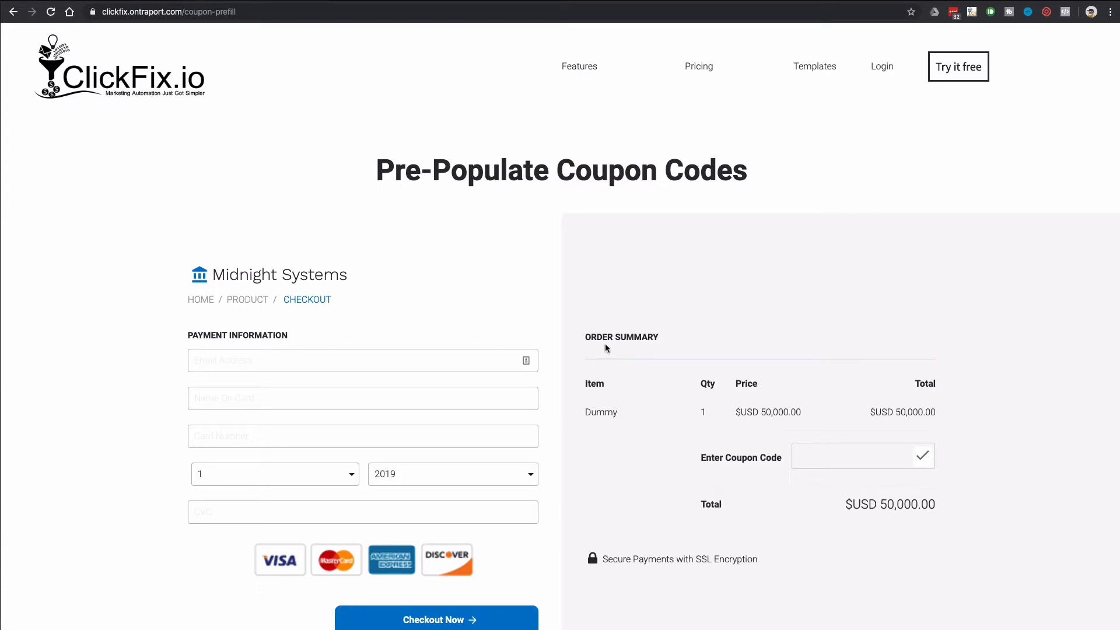
pyautogui.moveTo(744, 454)
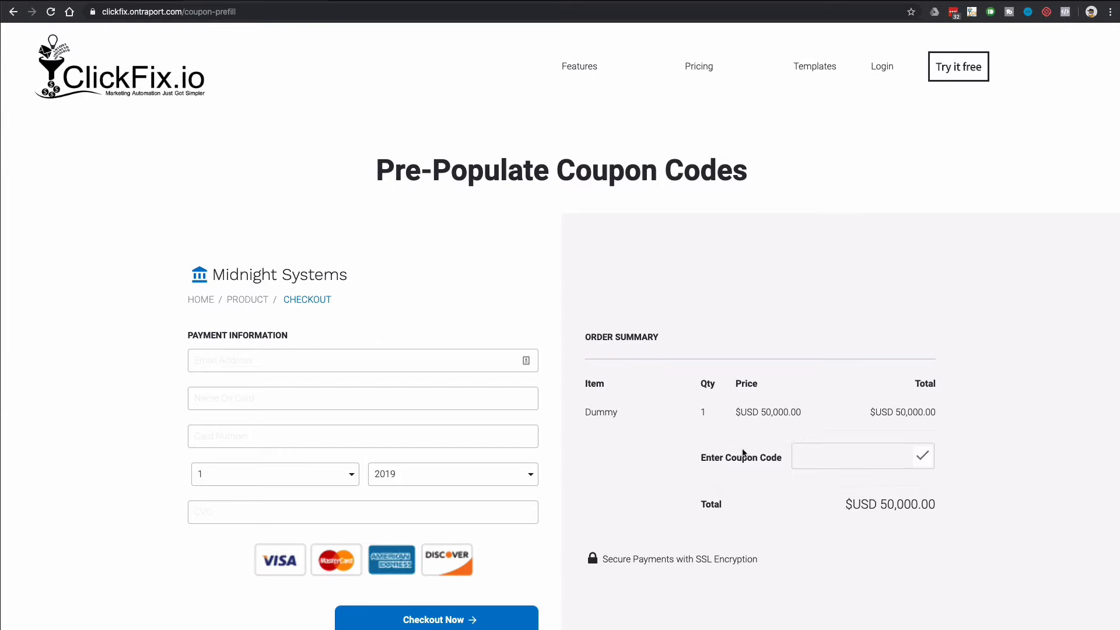
pyautogui.moveTo(552, 286)
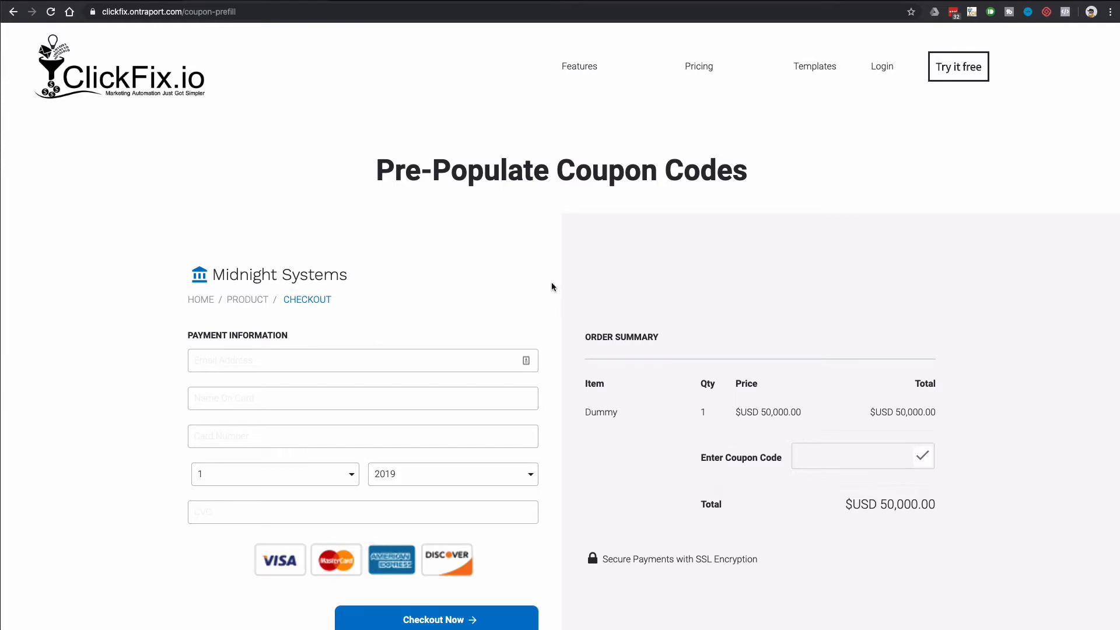
pyautogui.moveTo(261, 98)
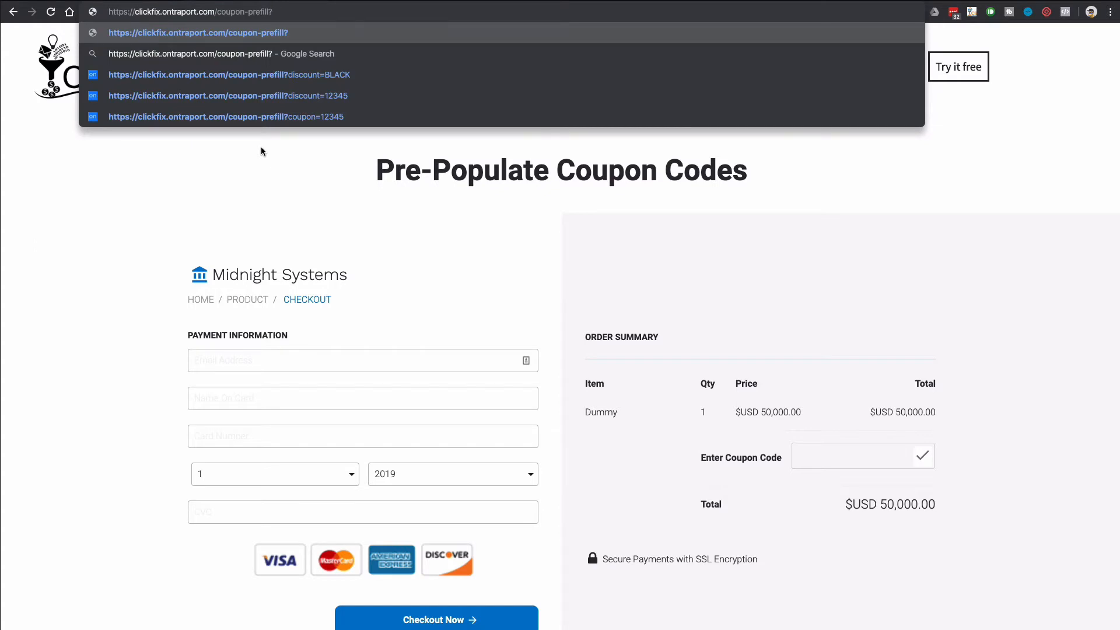
pyautogui.moveTo(309, 102)
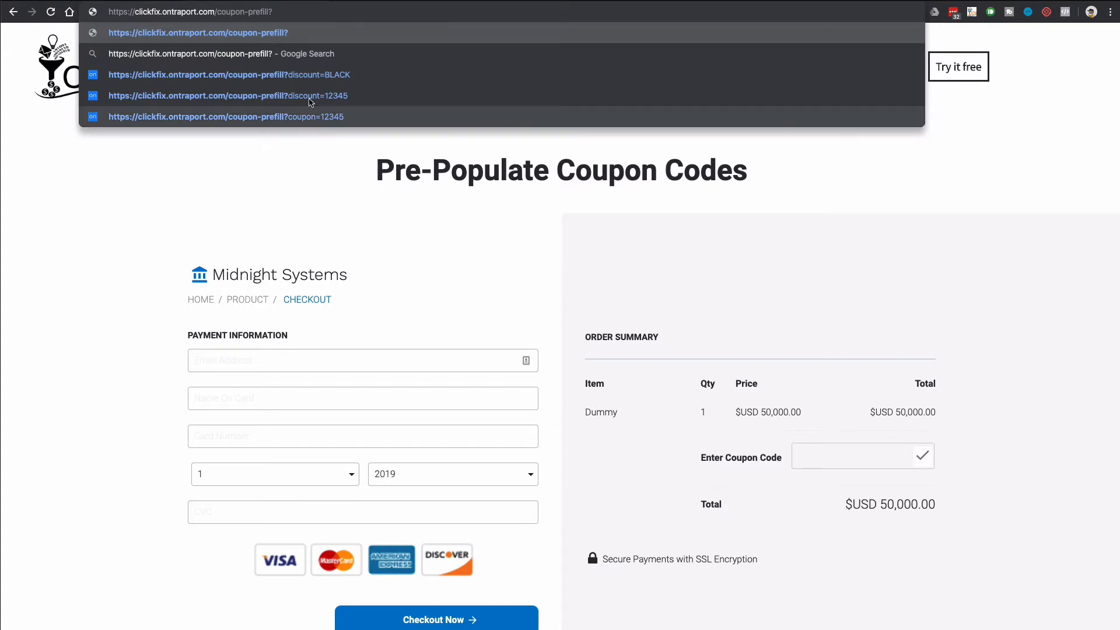
# Load the checkout page with ?discount=BLACK, verify coupon BLACK zeroes the total, then reopen Custom Code
pyautogui.click(227, 74)
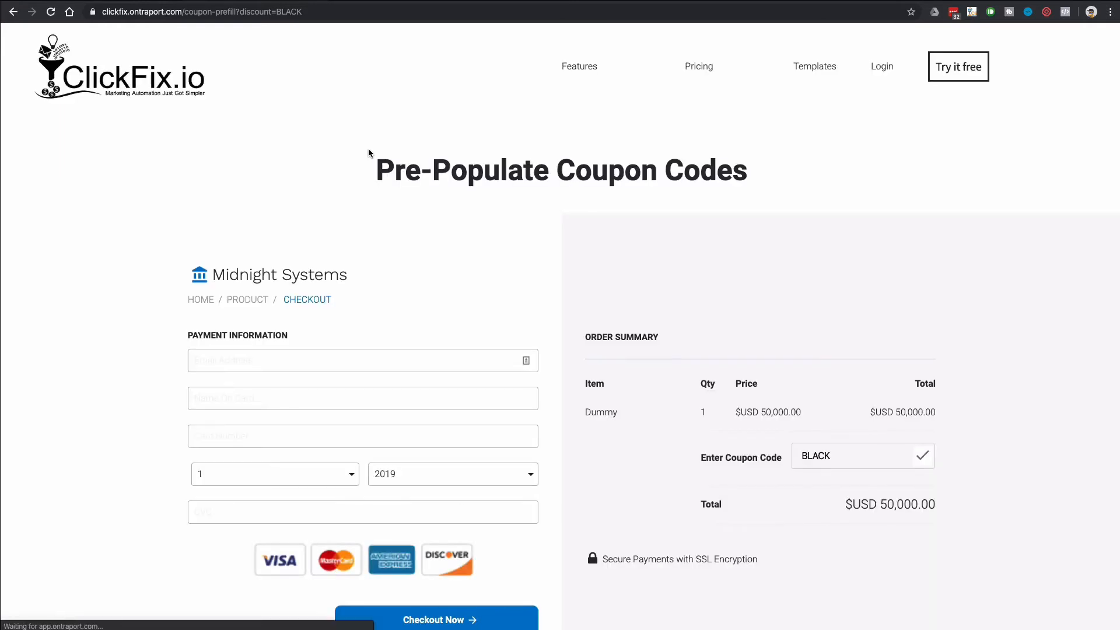
pyautogui.click(922, 455)
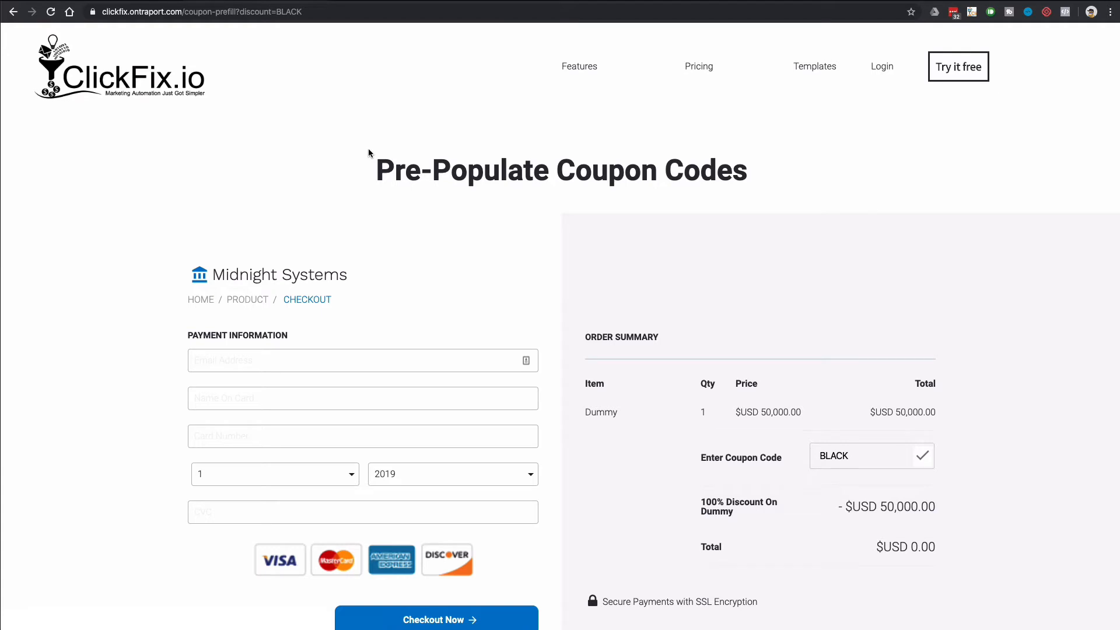
pyautogui.moveTo(690, 190)
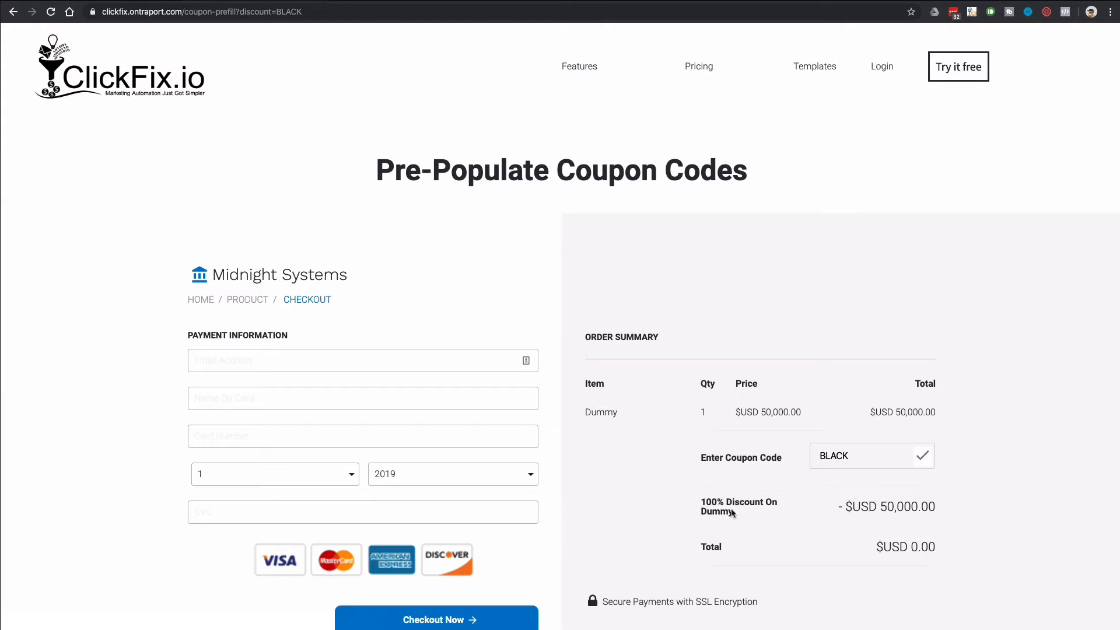
pyautogui.moveTo(788, 518)
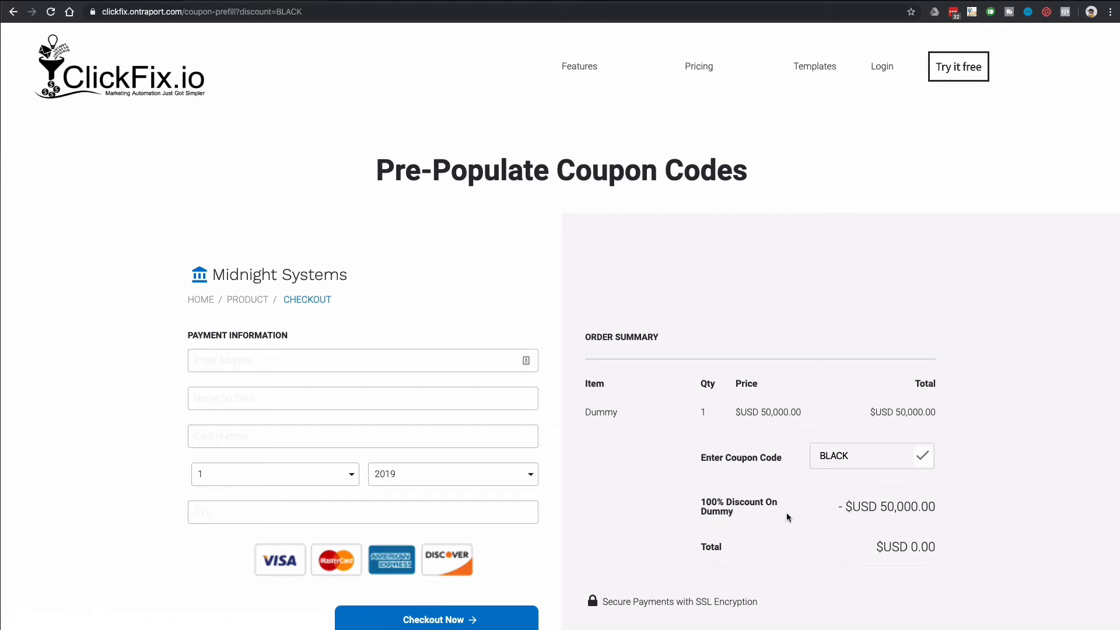
pyautogui.moveTo(772, 522)
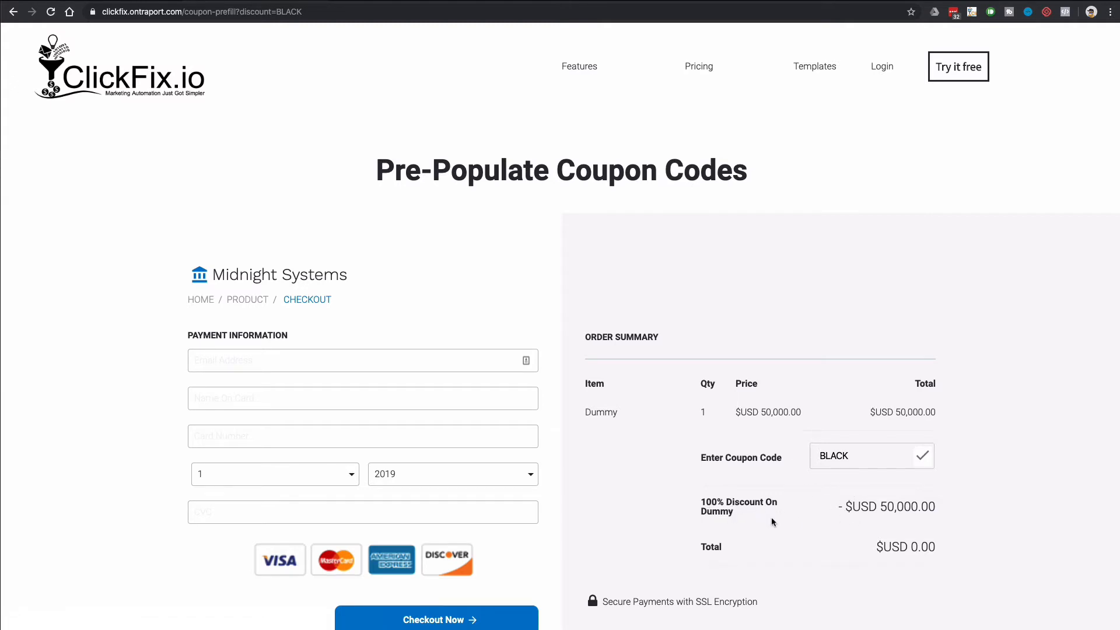
pyautogui.moveTo(880, 523)
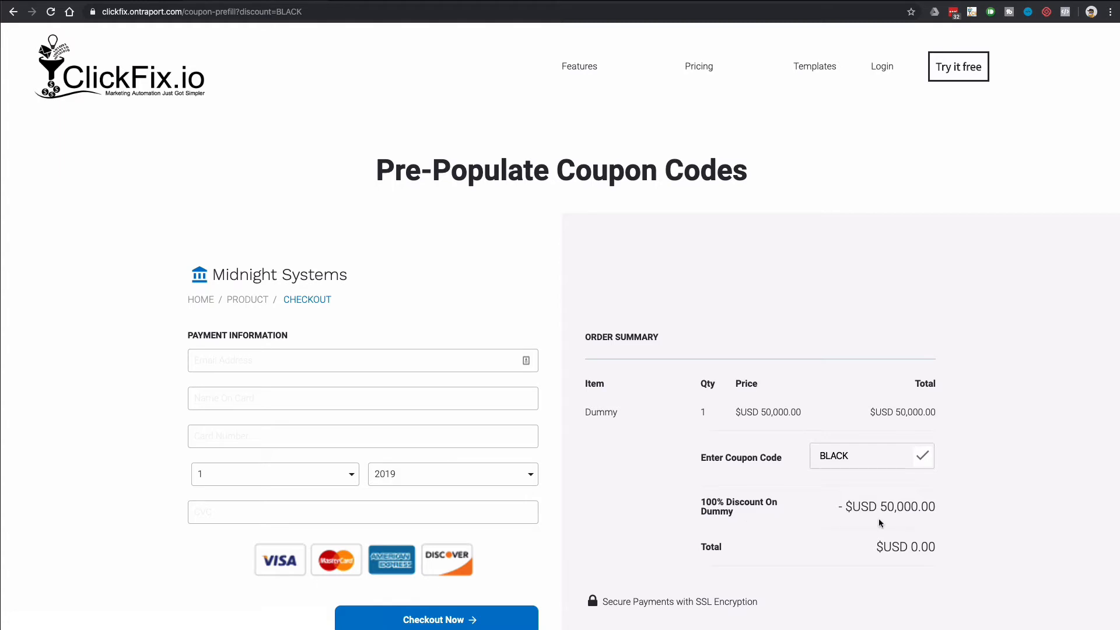
pyautogui.moveTo(933, 552)
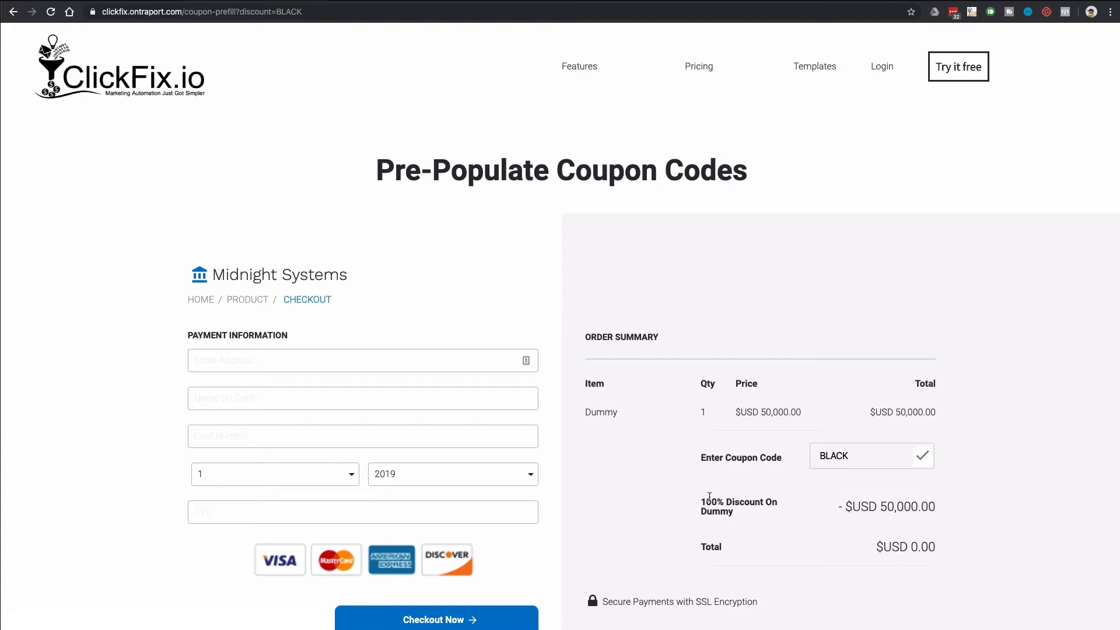
pyautogui.moveTo(661, 486)
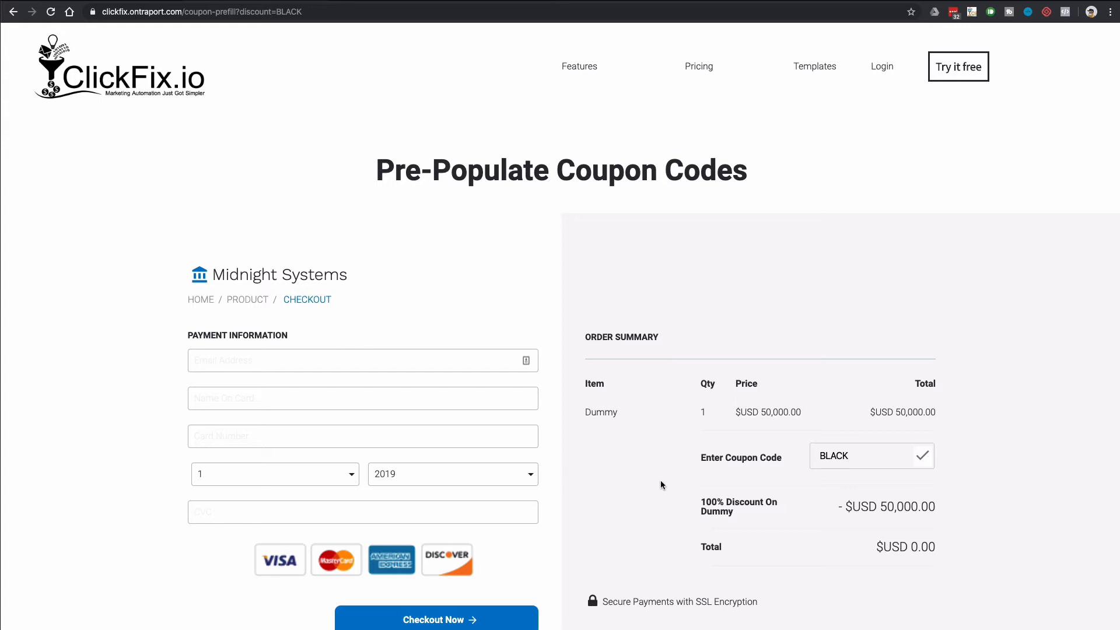
pyautogui.moveTo(200, 229)
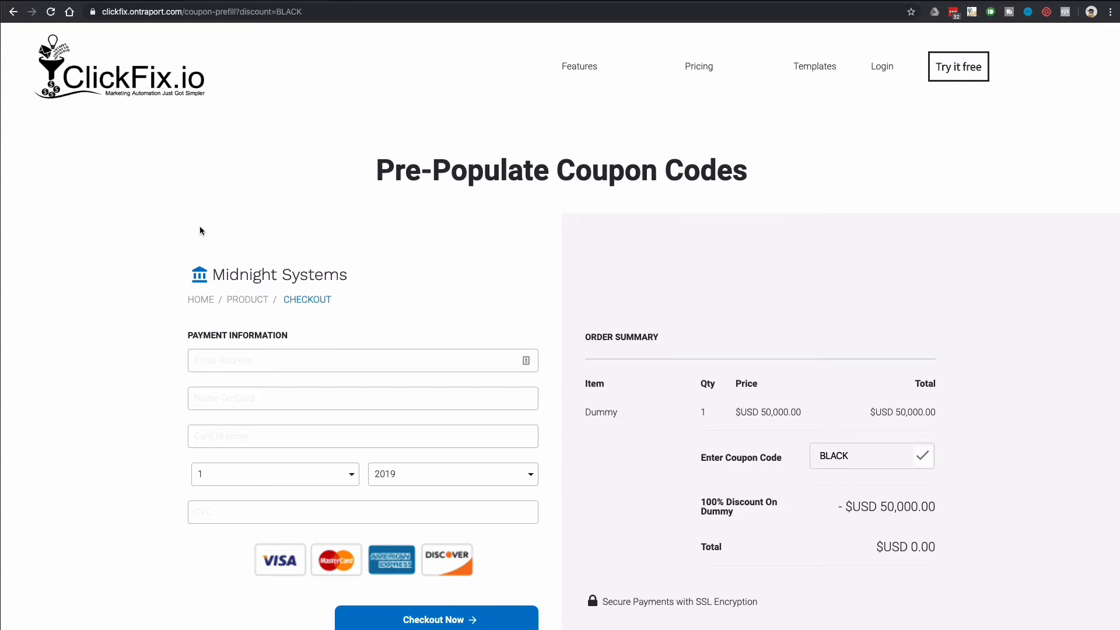
pyautogui.moveTo(710, 413)
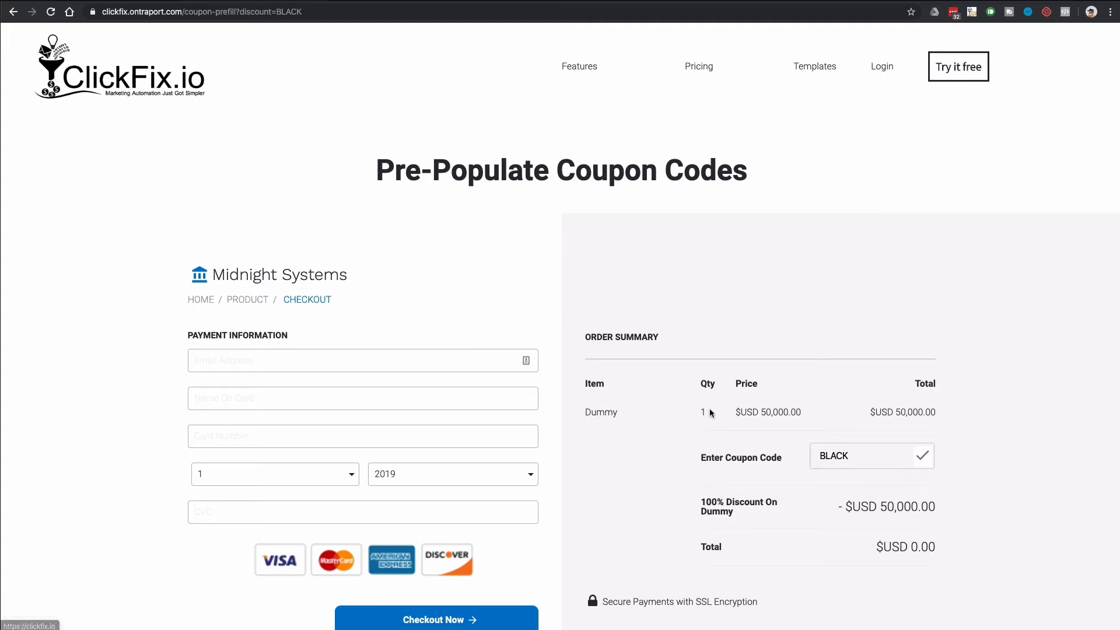
pyautogui.moveTo(710, 412)
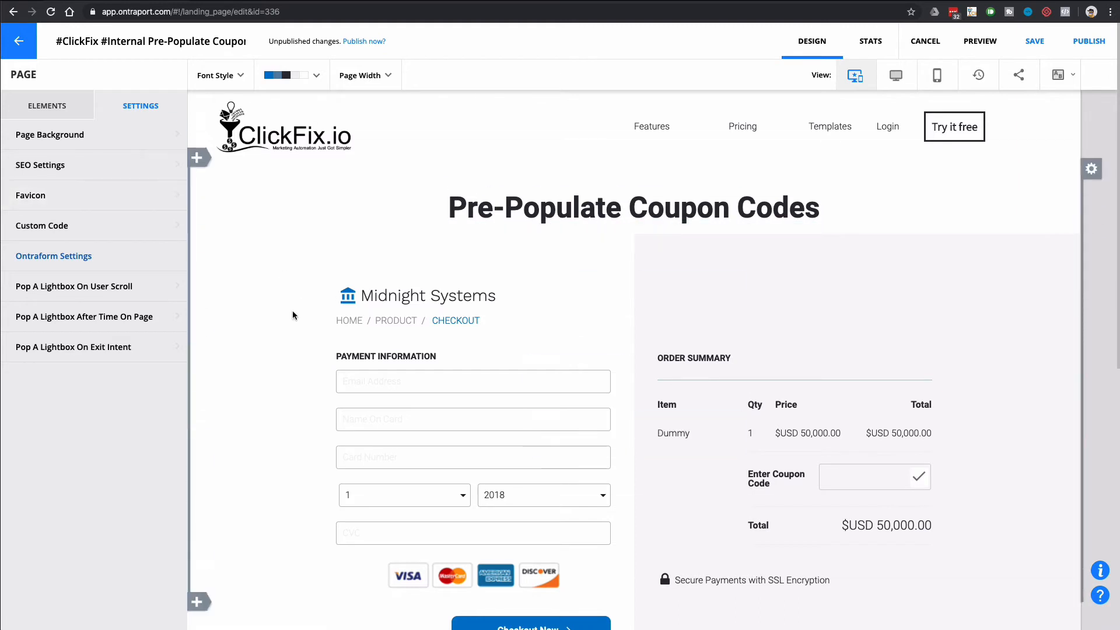
pyautogui.moveTo(642, 295)
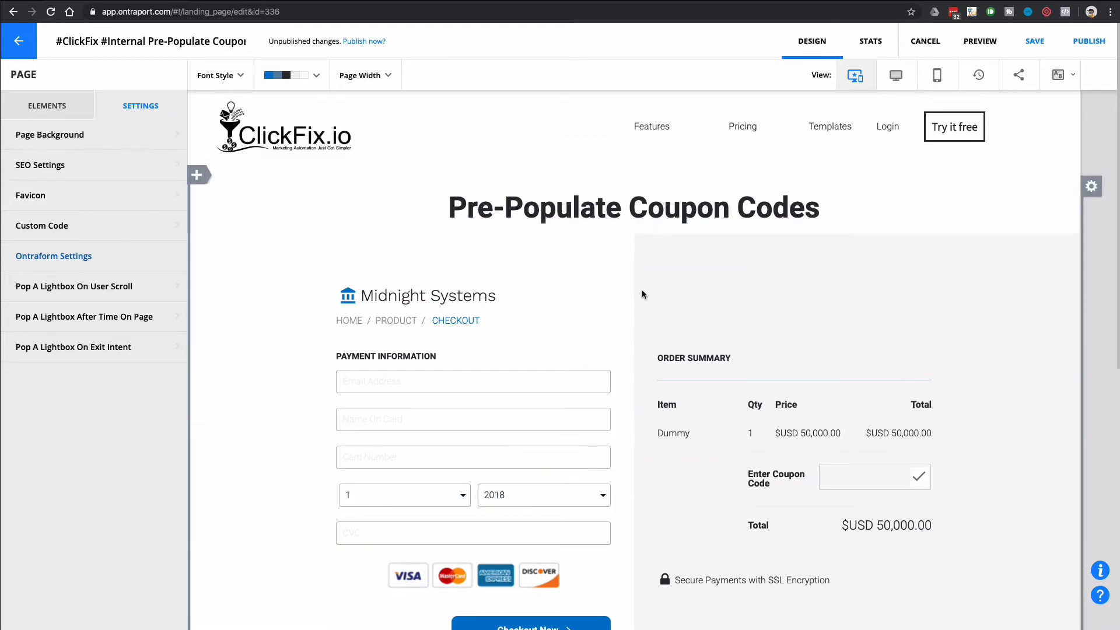
pyautogui.moveTo(67, 226)
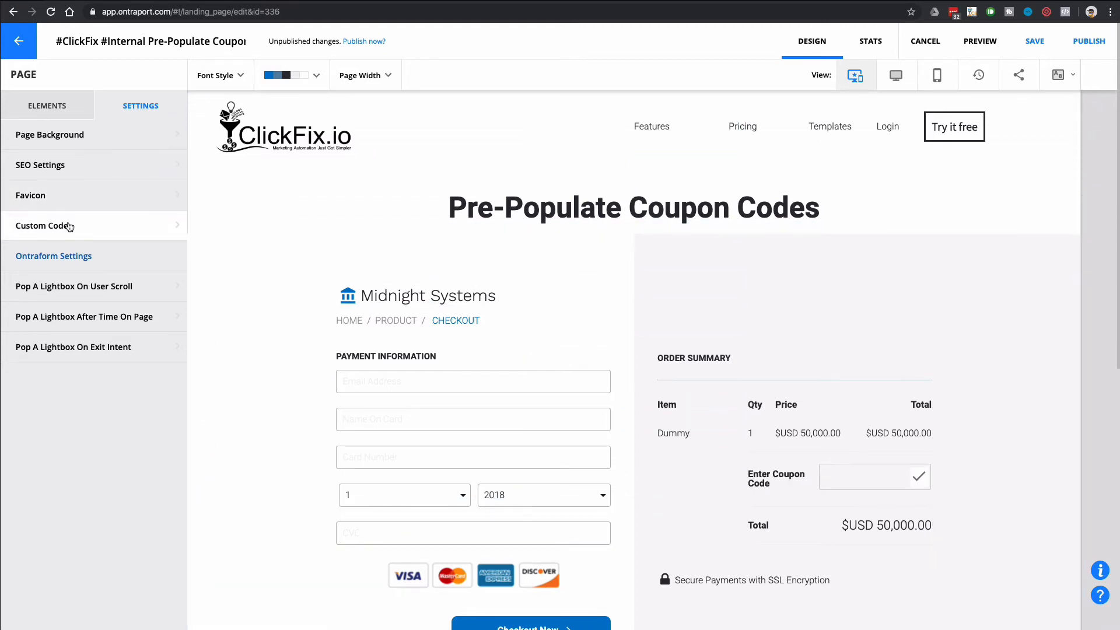
pyautogui.click(43, 225)
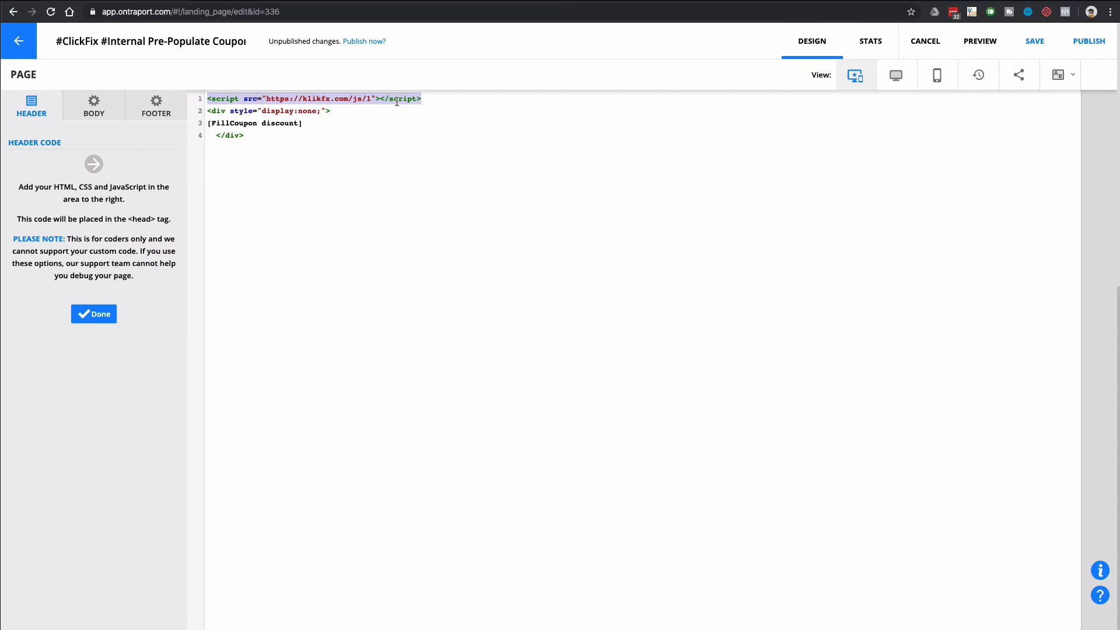
pyautogui.moveTo(389, 134)
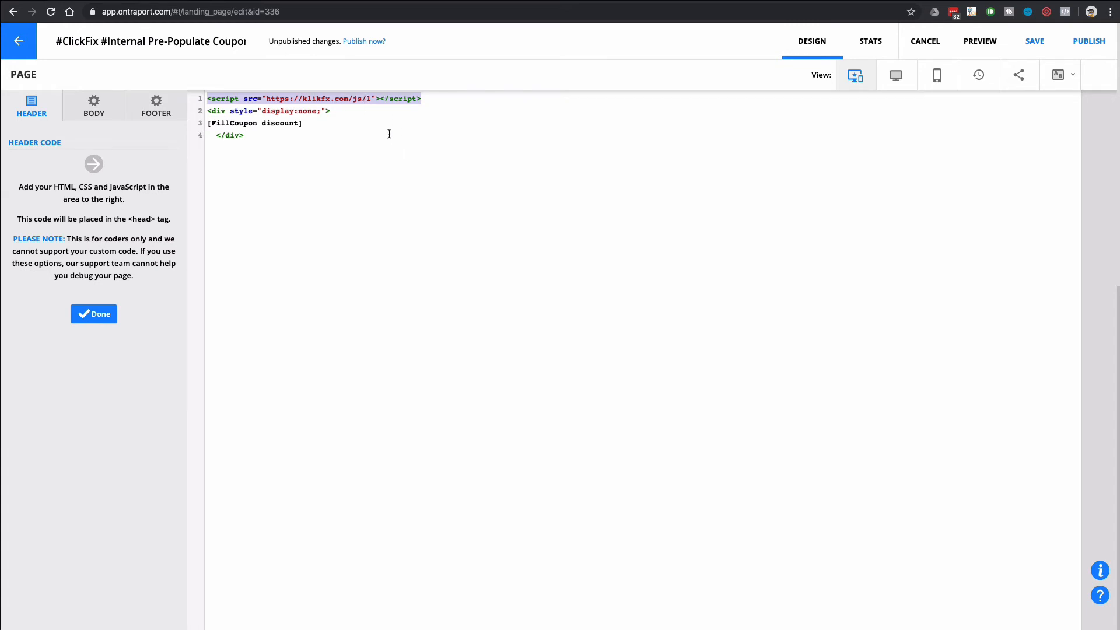
# Review the header code with the klikfx script and the [FillCoupon discount] shortcode
pyautogui.click(1033, 41)
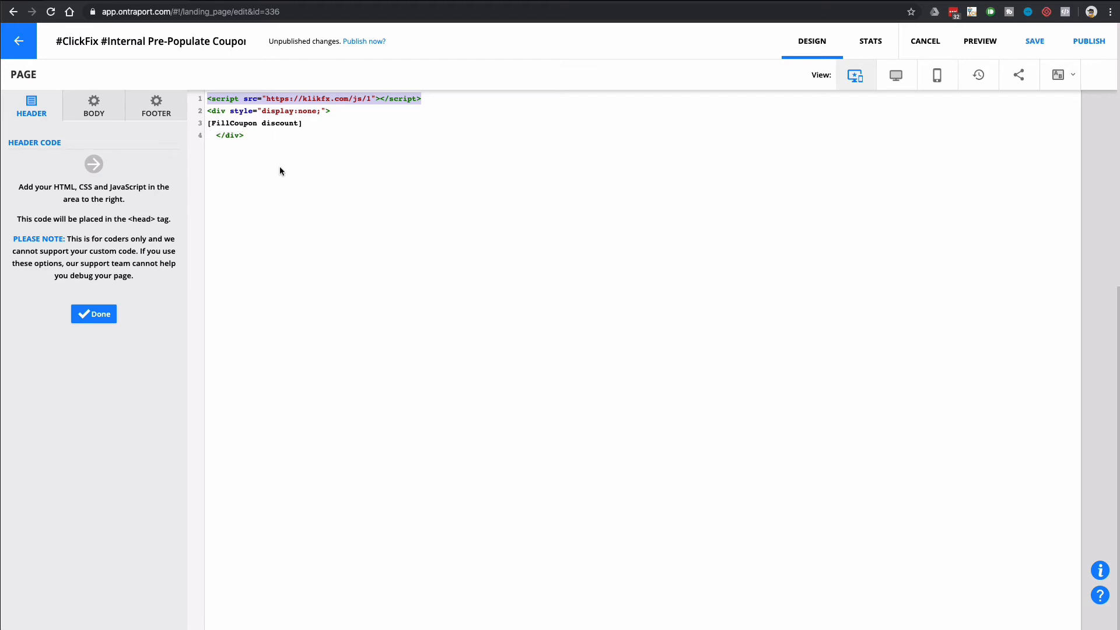
pyautogui.moveTo(281, 130)
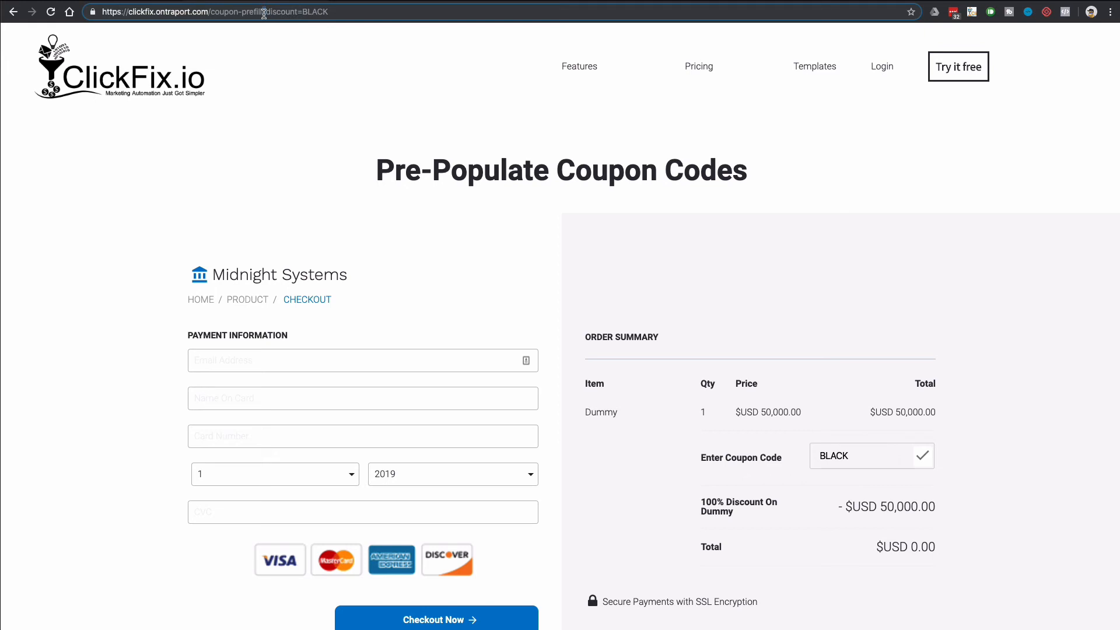
pyautogui.moveTo(271, 21)
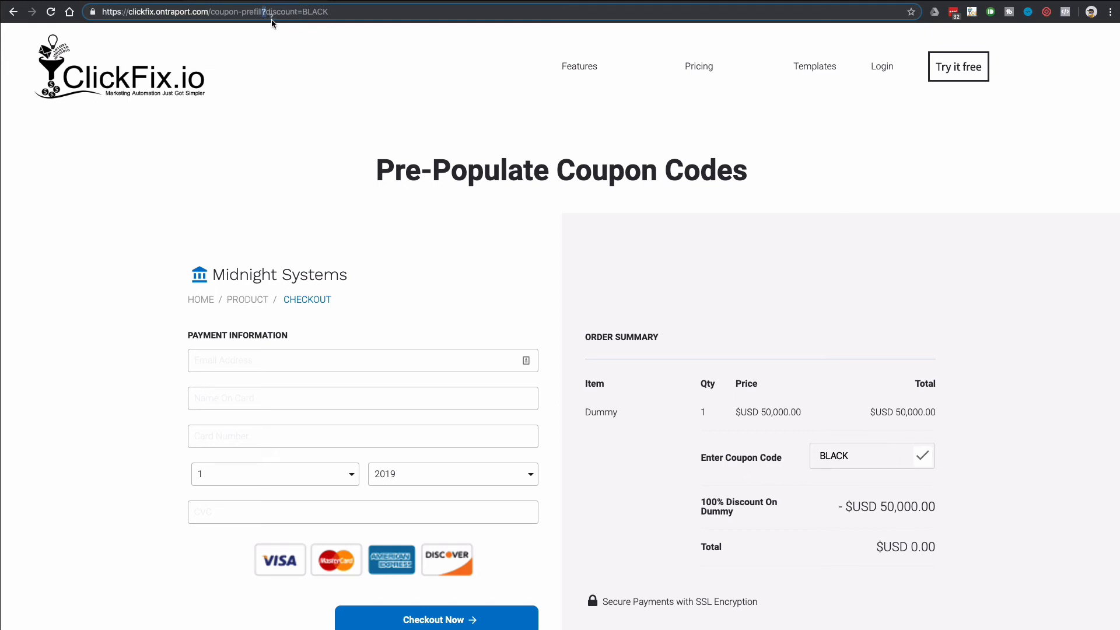
pyautogui.moveTo(333, 20)
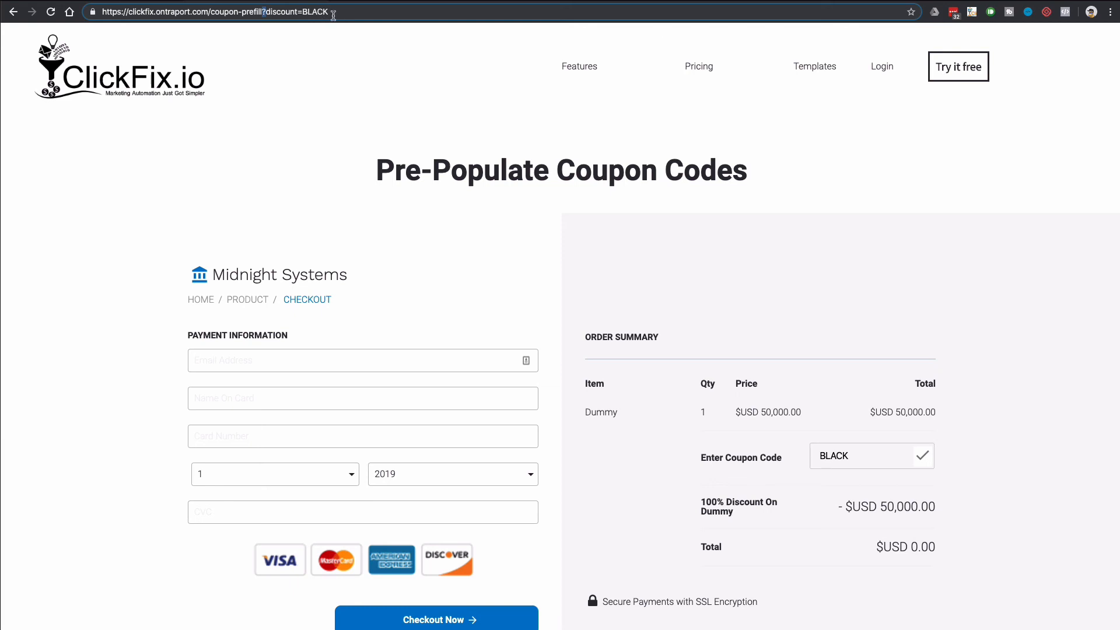
pyautogui.moveTo(582, 203)
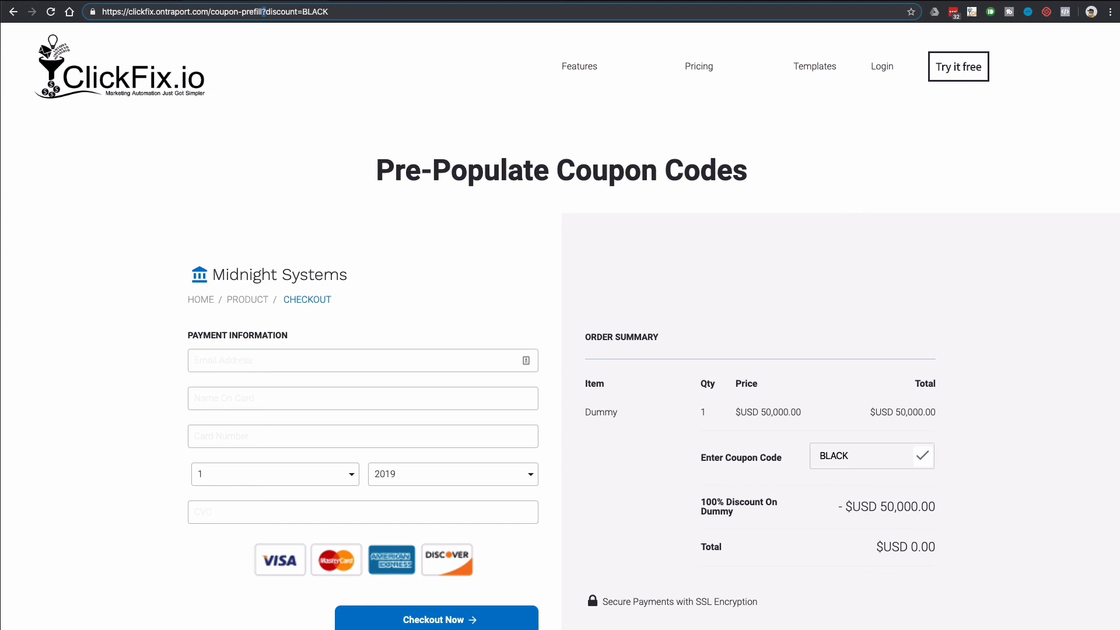
pyautogui.moveTo(381, 126)
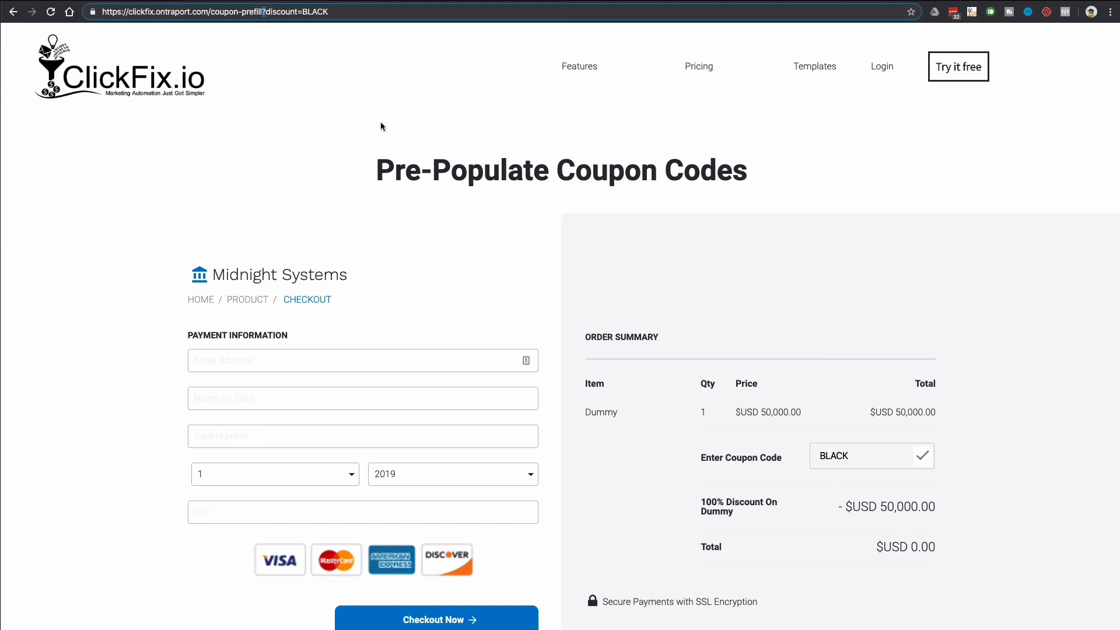
pyautogui.moveTo(156, 219)
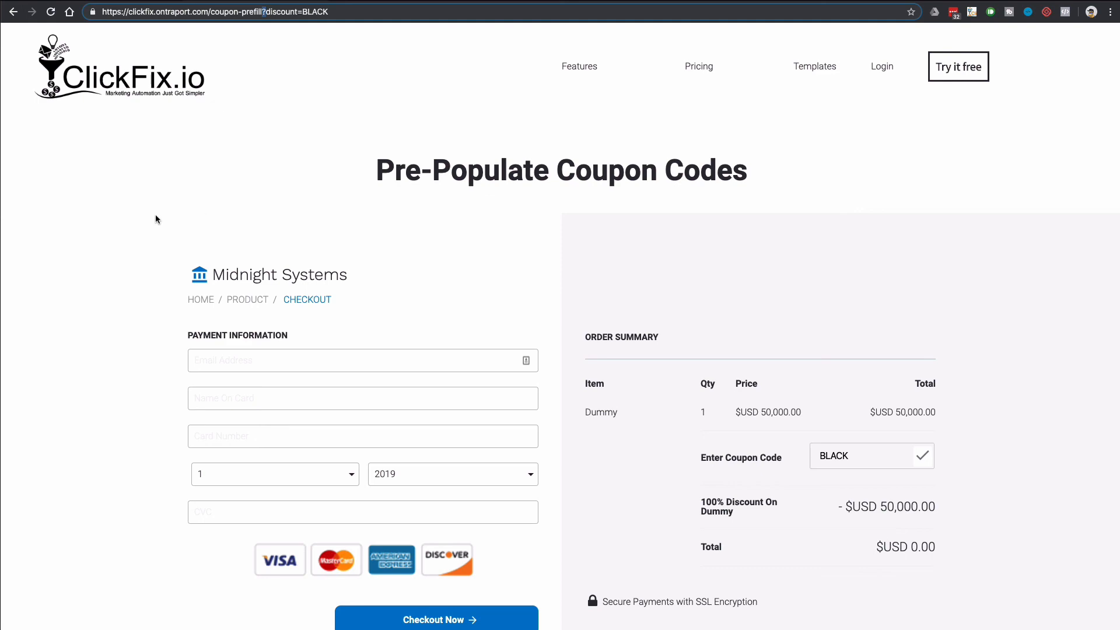